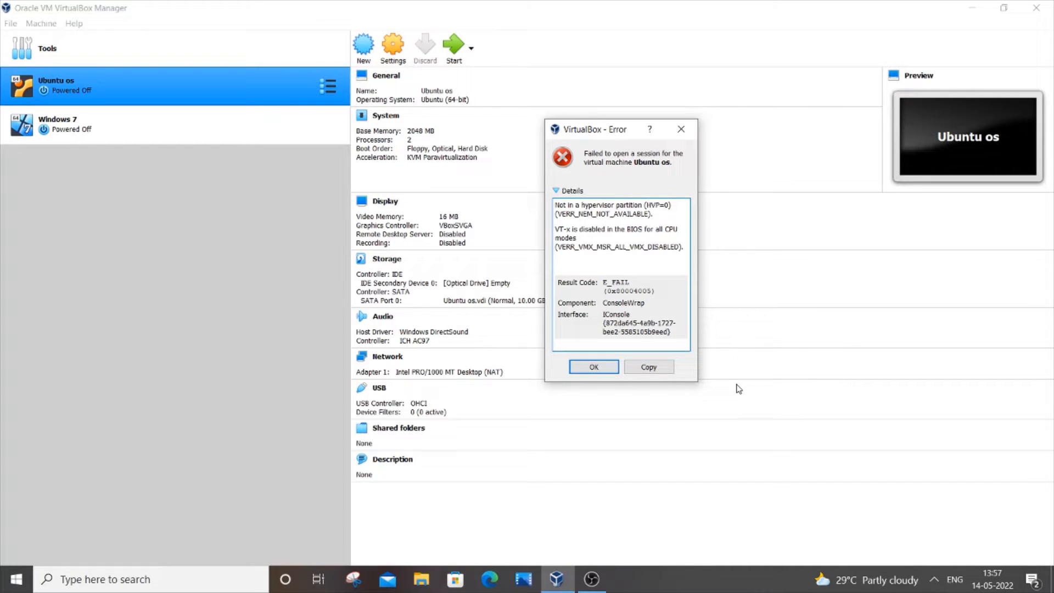
{"action": "mouse_move", "coordinate": [692, 142]}
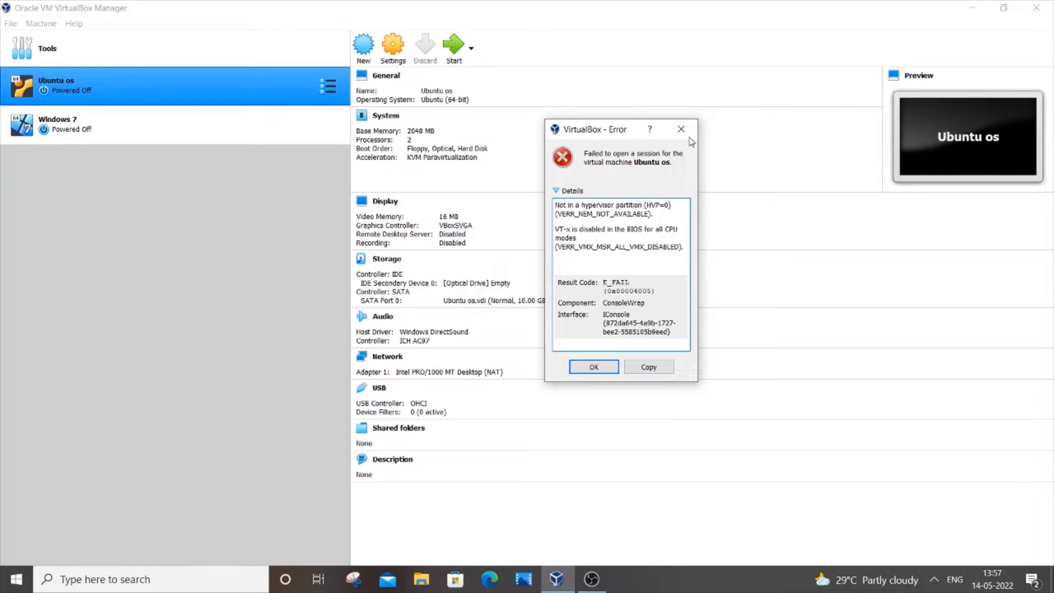
{"action": "left_click_drag", "start_coordinate": [592, 129], "coordinate": [498, 238]}
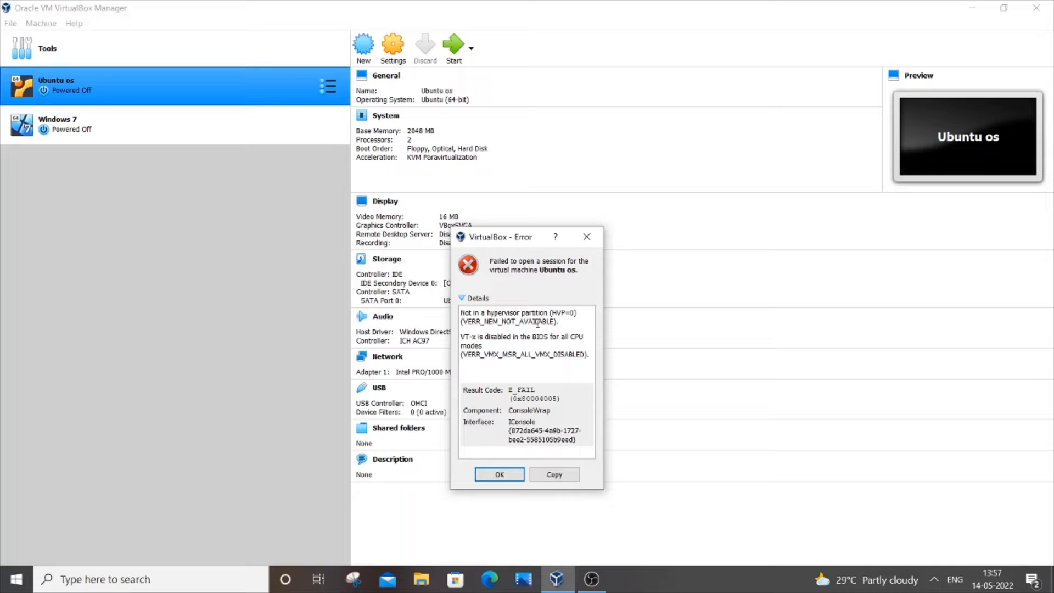